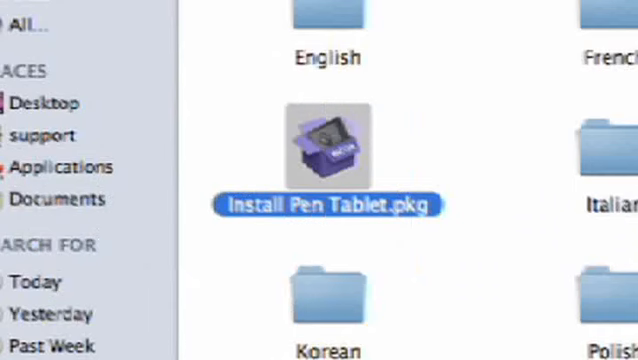
mouse_move(556, 216)
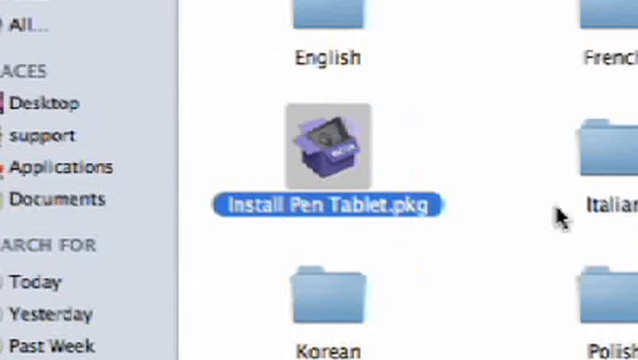
mouse_move(328, 156)
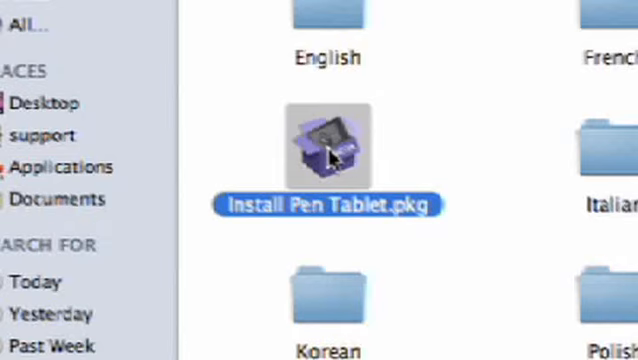
Launch Install Pen Tablet.pkg from Finder to reach the installer's Welcome screen.
double_click(328, 148)
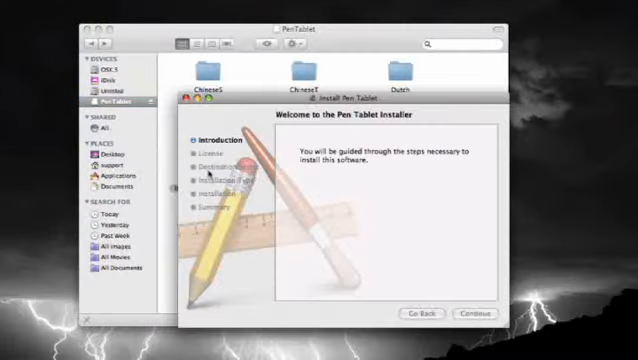